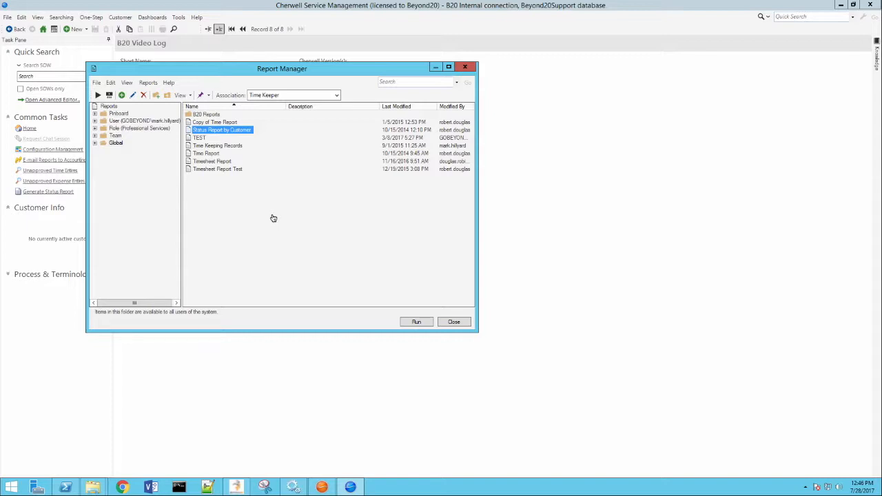
{"action": "mouse_move", "coordinate": [198, 262]}
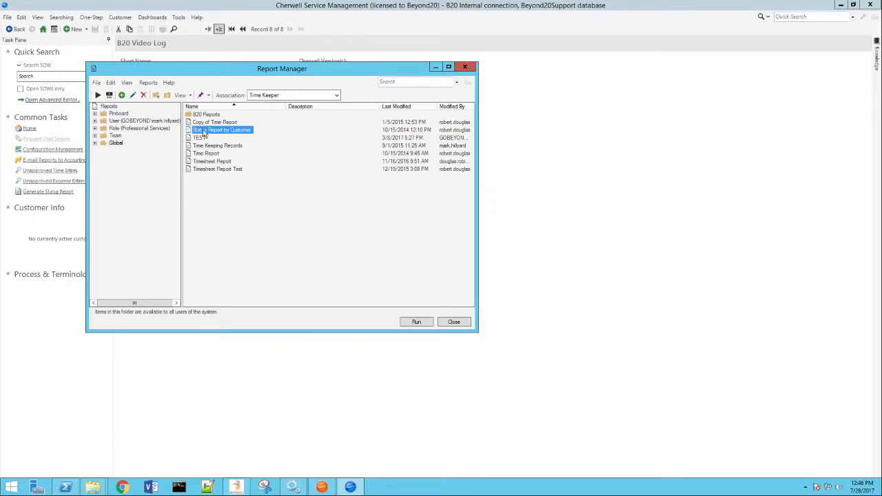
- Open Status Report by Customer's report properties and browse its search group's saved searches
{"action": "right_click", "coordinate": [222, 129]}
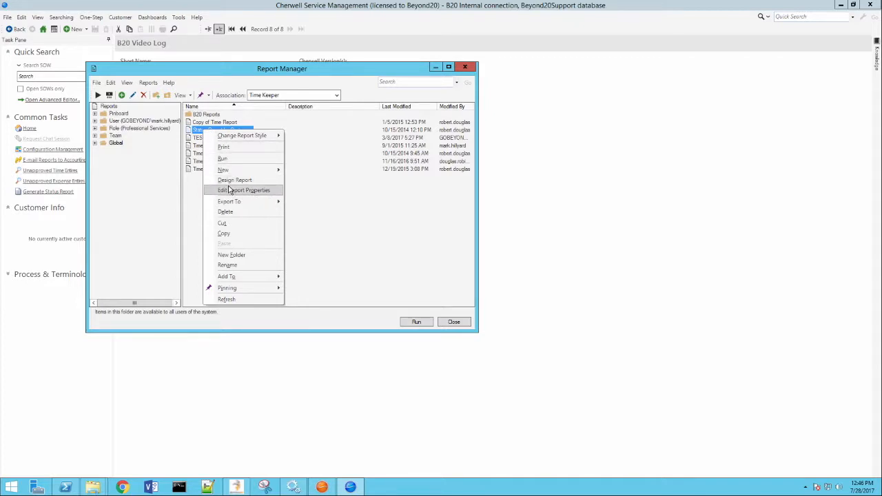
{"action": "left_click", "coordinate": [245, 190]}
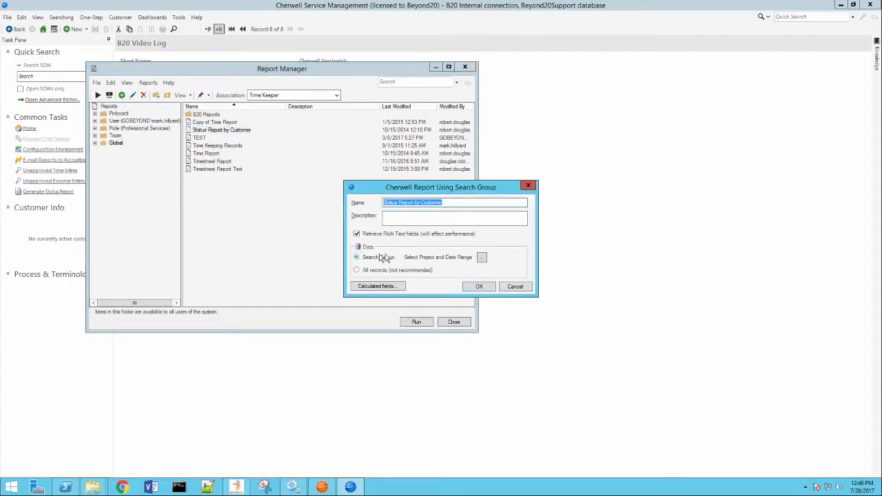
{"action": "mouse_move", "coordinate": [441, 264]}
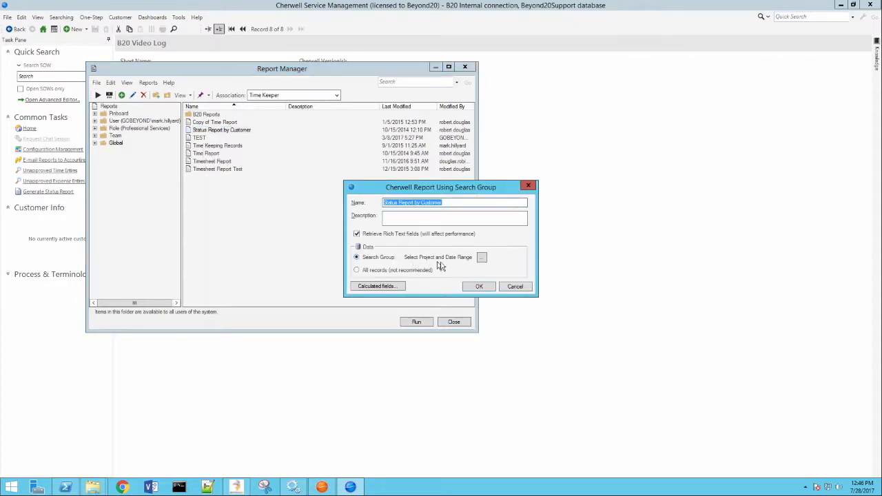
{"action": "left_click", "coordinate": [481, 258]}
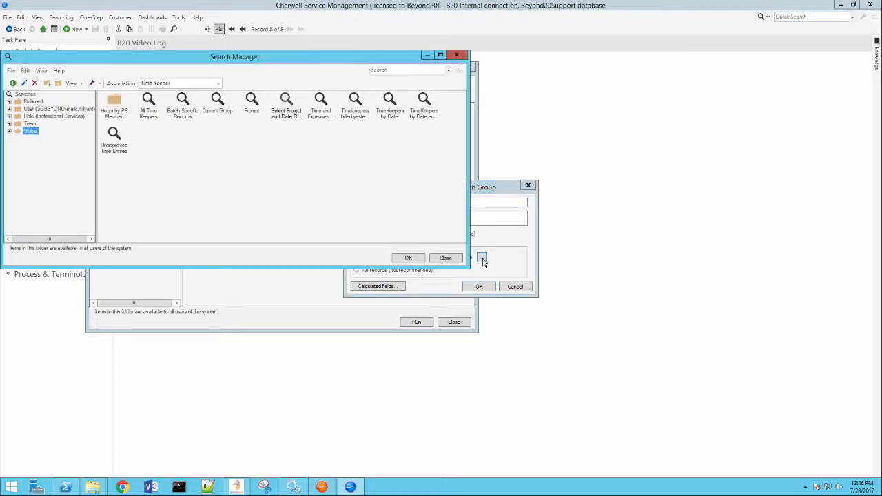
- Edit the Select Project and Date Range query and view the Parent Name clause's prompt definition
{"action": "right_click", "coordinate": [286, 103]}
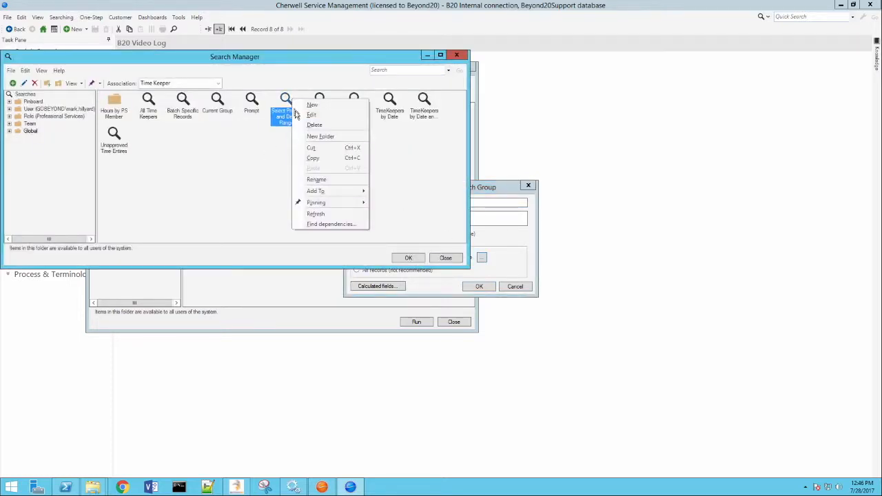
{"action": "left_click", "coordinate": [312, 115]}
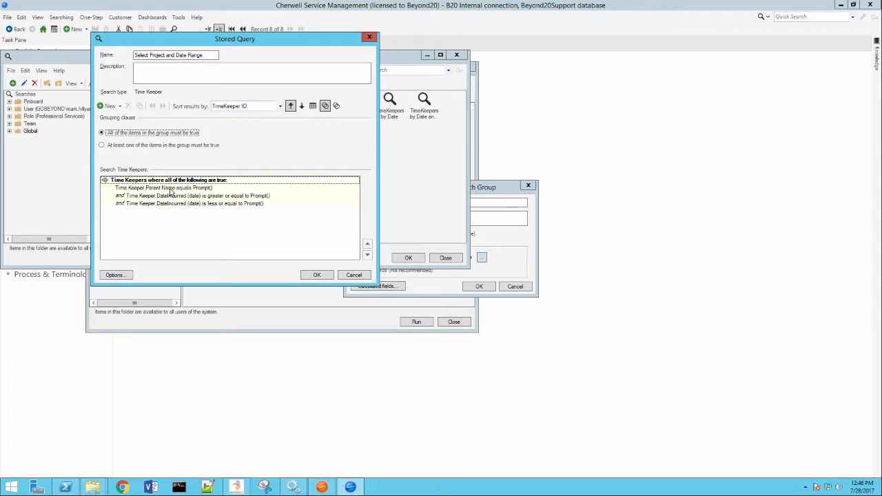
{"action": "left_click", "coordinate": [164, 187]}
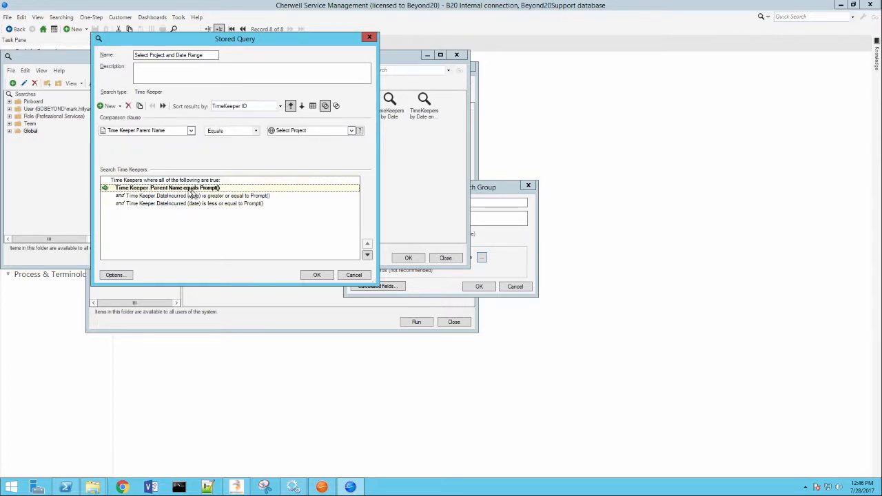
{"action": "mouse_move", "coordinate": [131, 195]}
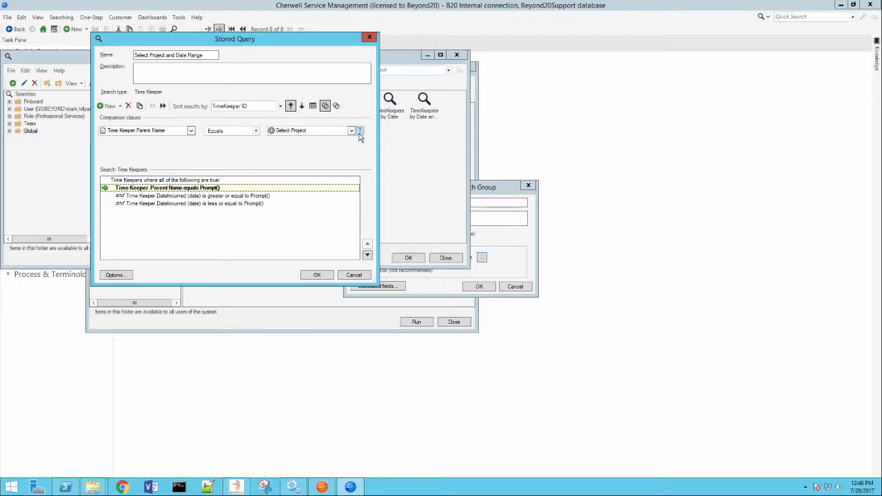
{"action": "left_click", "coordinate": [360, 130]}
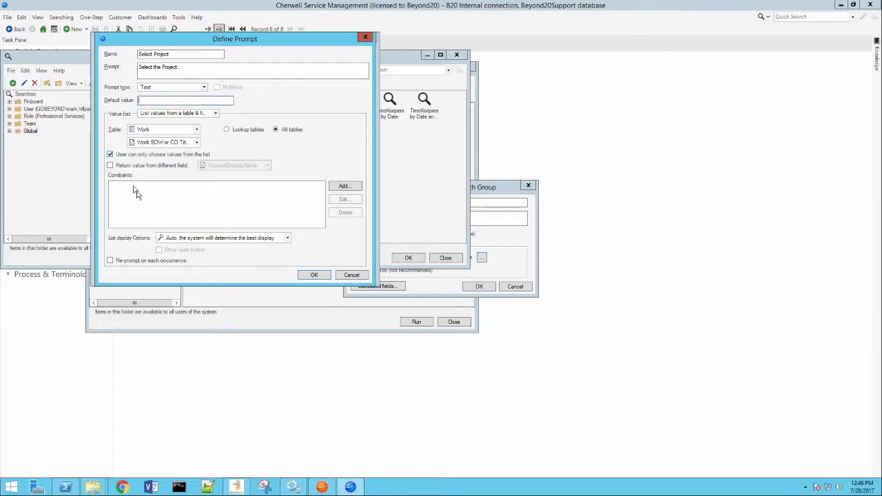
- View the DateIncurred greater-or-equal clause's Starting Range prompt, then close it
{"action": "left_click", "coordinate": [315, 276]}
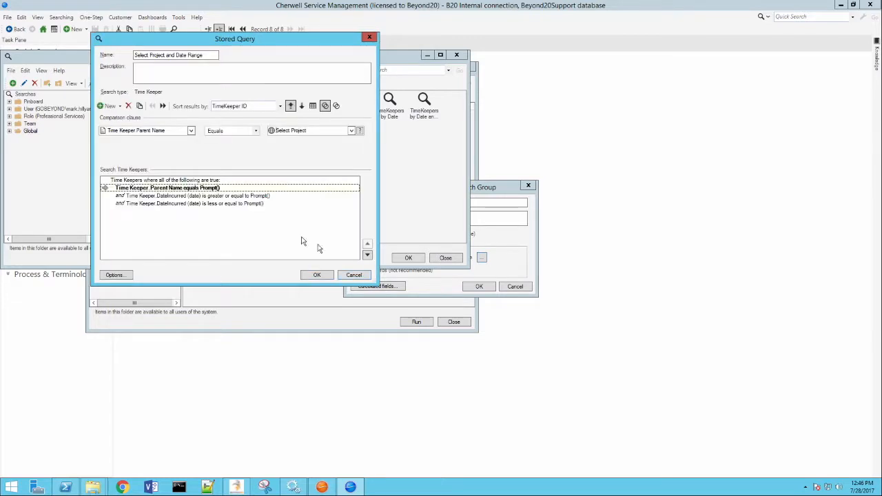
{"action": "left_click", "coordinate": [196, 196]}
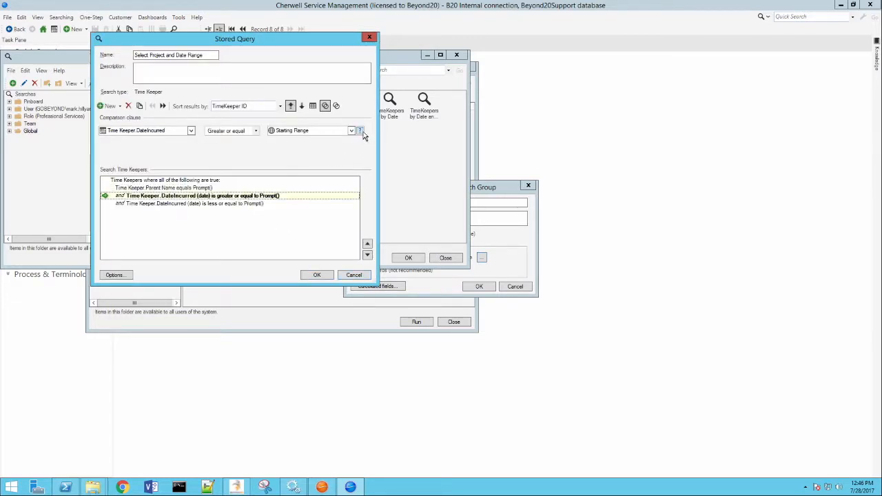
{"action": "left_click", "coordinate": [360, 130]}
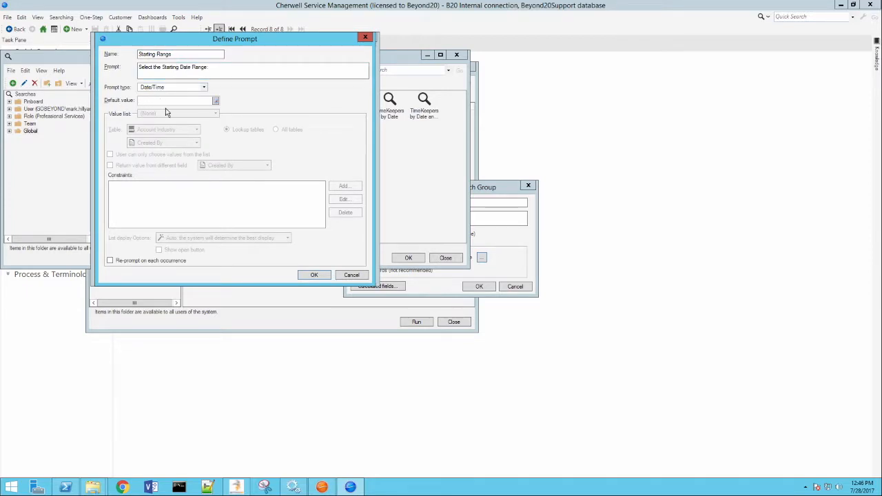
{"action": "mouse_move", "coordinate": [338, 264]}
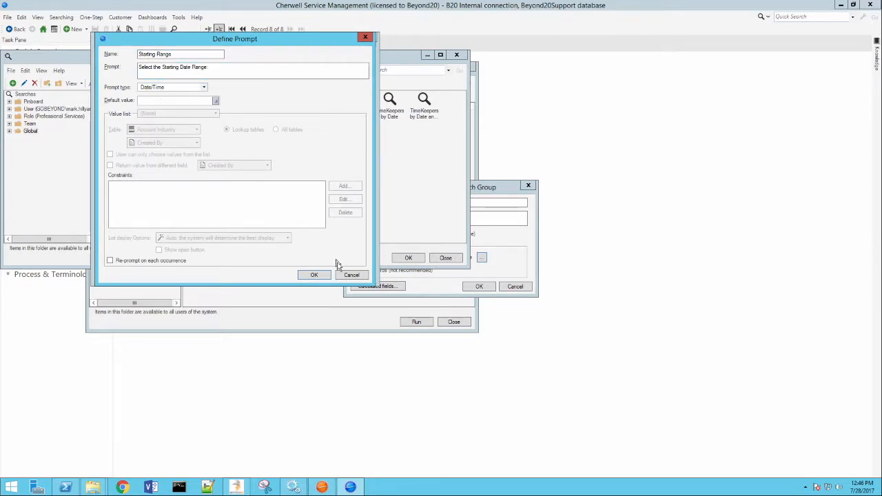
{"action": "left_click", "coordinate": [314, 274]}
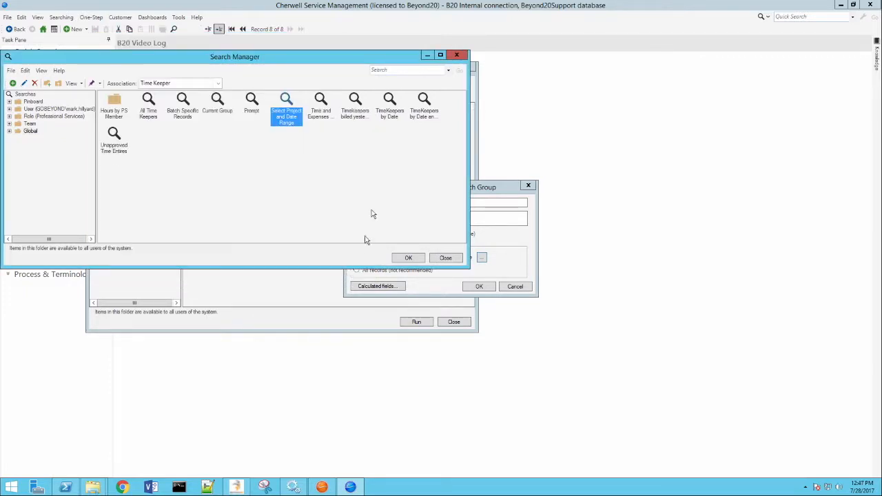
{"action": "mouse_move", "coordinate": [364, 233]}
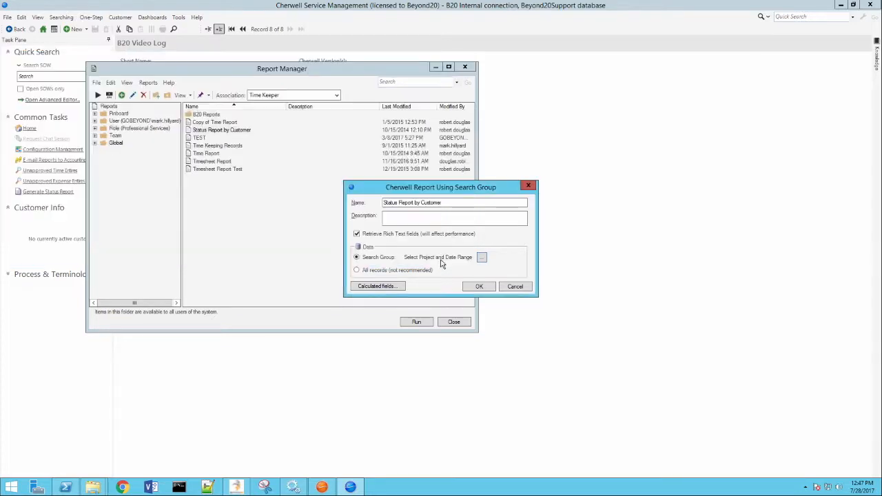
- Accept the properties, run the report and pick a project from the lookup for its first prompt
{"action": "left_click", "coordinate": [515, 285]}
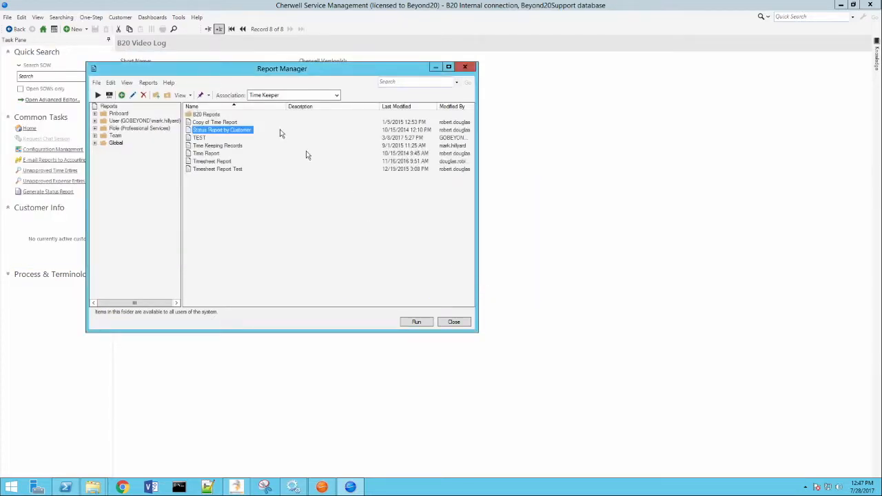
{"action": "left_click", "coordinate": [417, 323]}
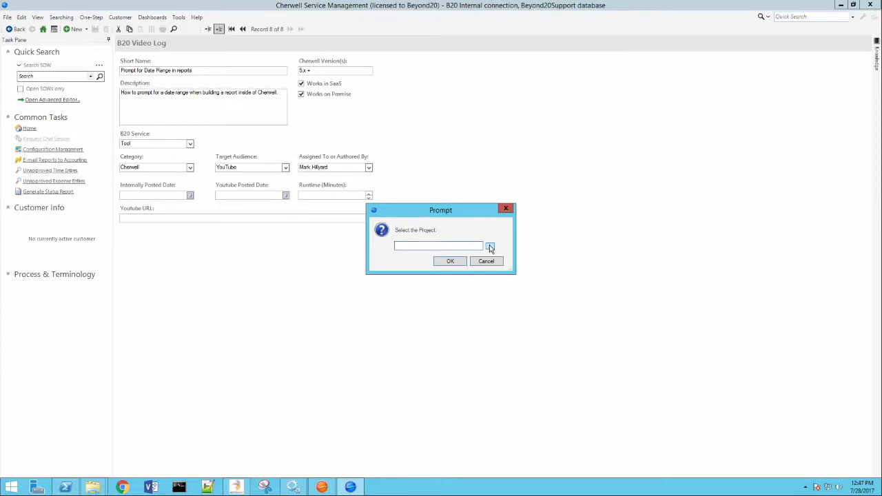
{"action": "left_click", "coordinate": [489, 245]}
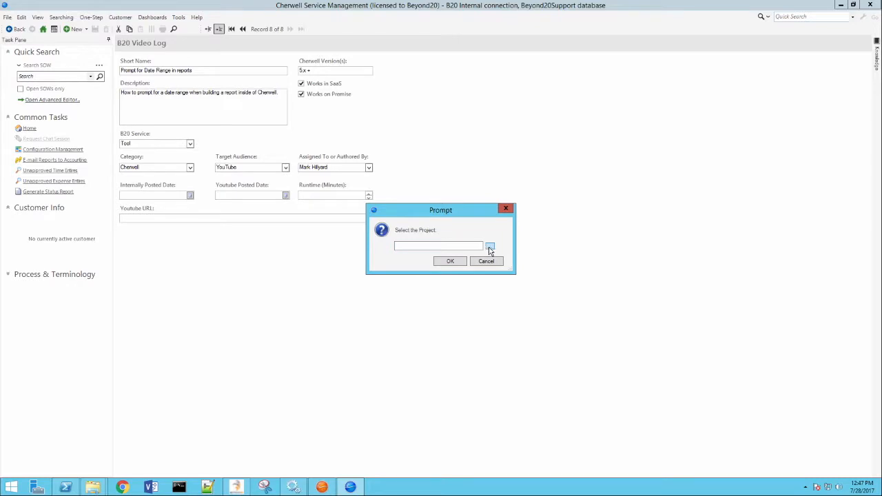
{"action": "left_click", "coordinate": [490, 245]}
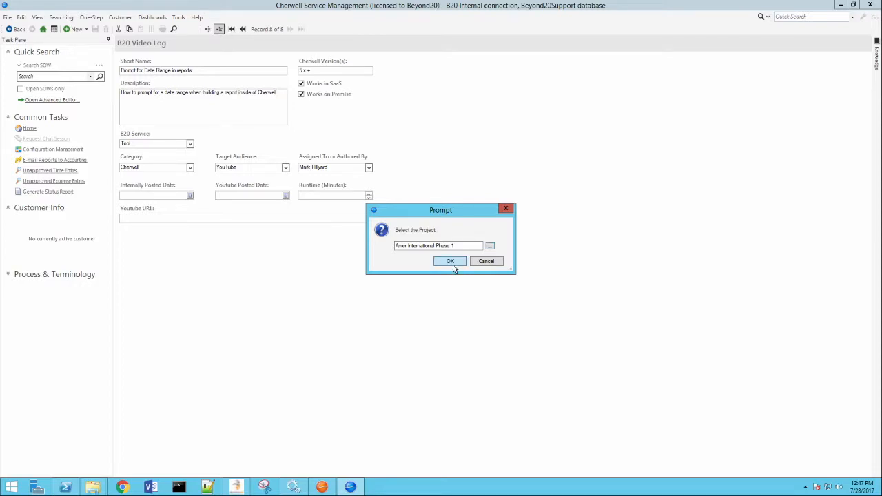
- Choose a 2010 starting day from the calendar and accept current date/time as the ending date
{"action": "left_click", "coordinate": [450, 261]}
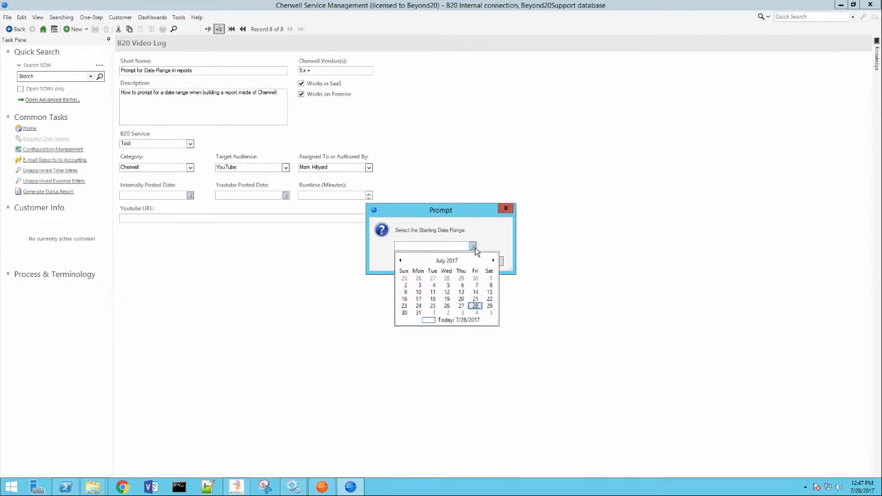
{"action": "left_click", "coordinate": [447, 260]}
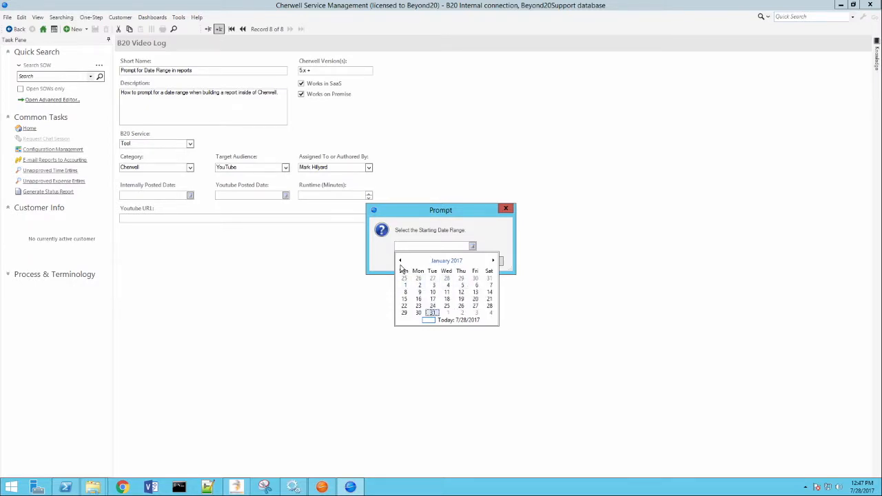
{"action": "left_click", "coordinate": [400, 261]}
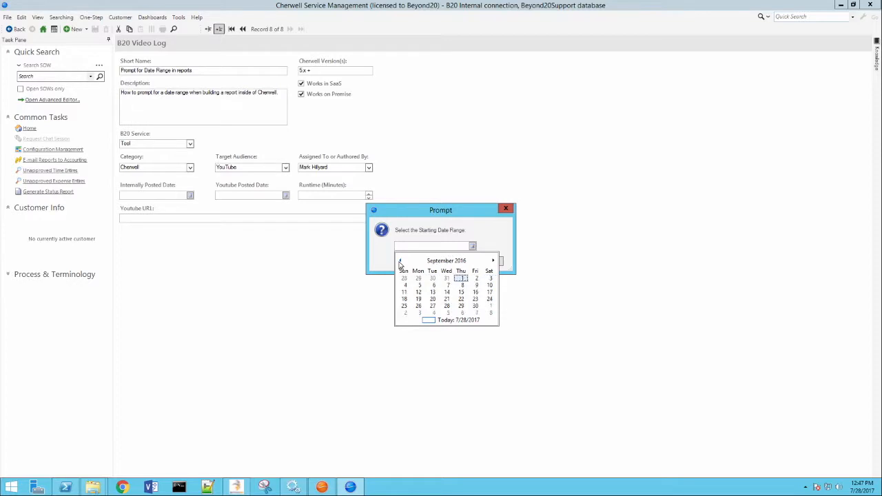
{"action": "left_click", "coordinate": [447, 260]}
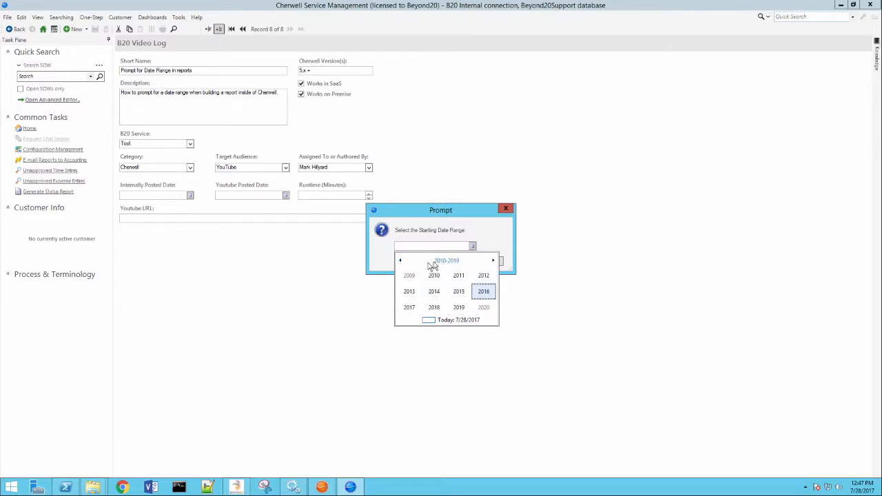
{"action": "left_click", "coordinate": [433, 275]}
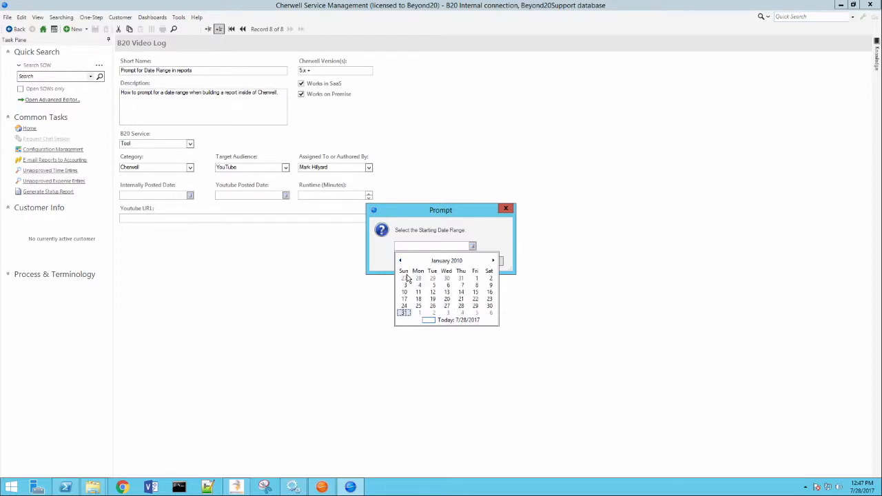
{"action": "left_click", "coordinate": [402, 312]}
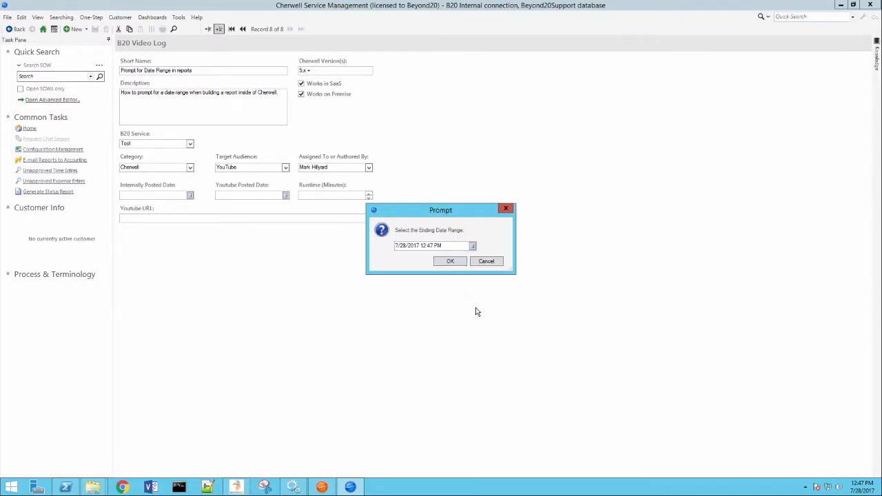
{"action": "left_click", "coordinate": [449, 260]}
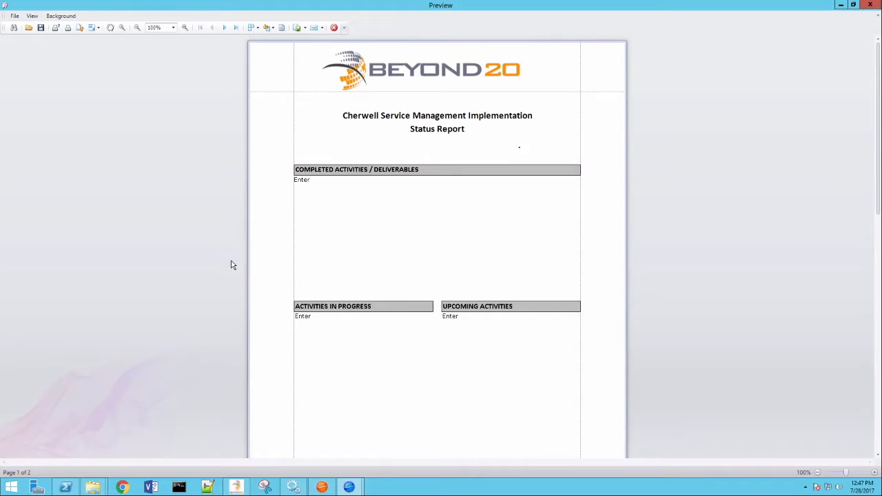
{"action": "scroll", "scroll_direction": "down", "scroll_amount": 3}
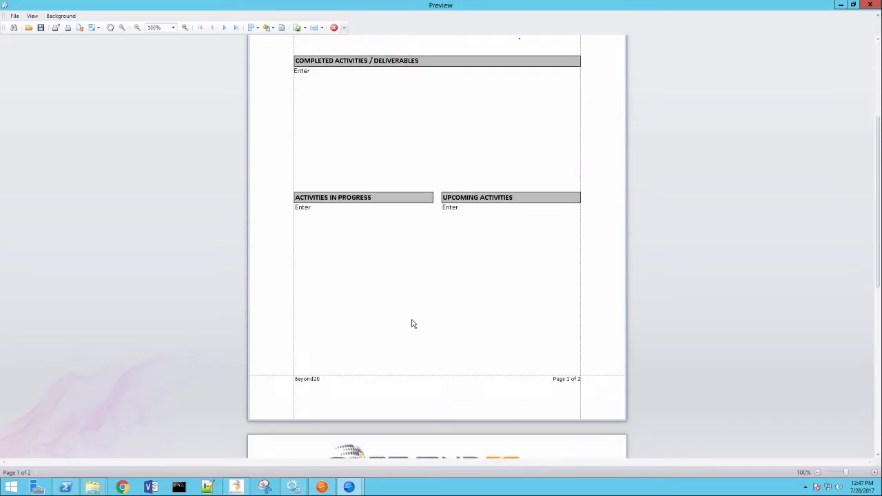
{"action": "scroll", "scroll_direction": "down", "scroll_amount": 3}
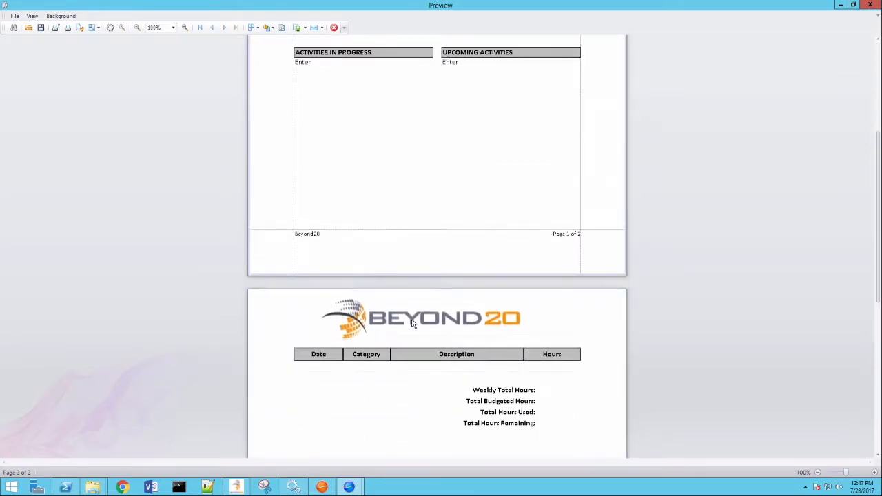
{"action": "scroll", "scroll_direction": "up", "scroll_amount": 3}
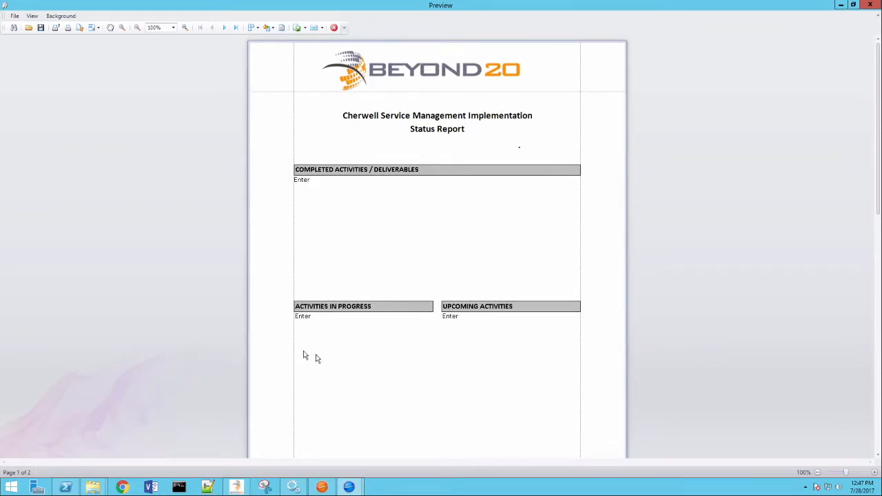
{"action": "mouse_move", "coordinate": [268, 255]}
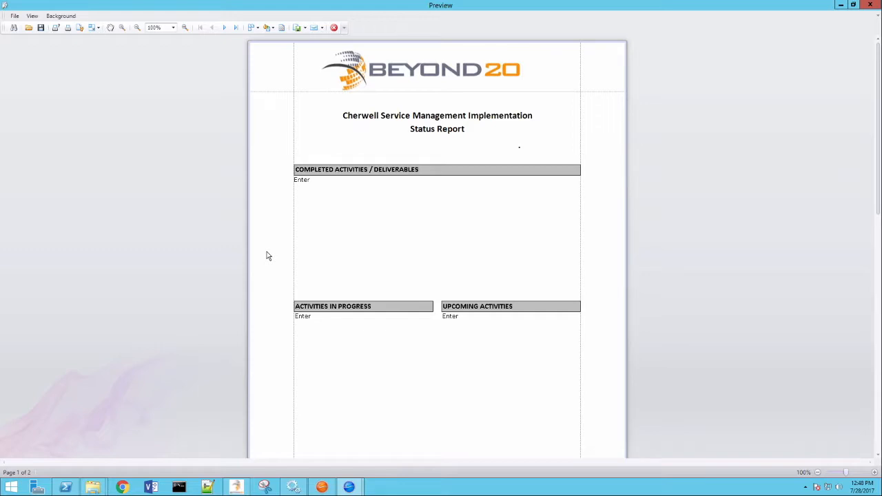
{"action": "mouse_move", "coordinate": [451, 276]}
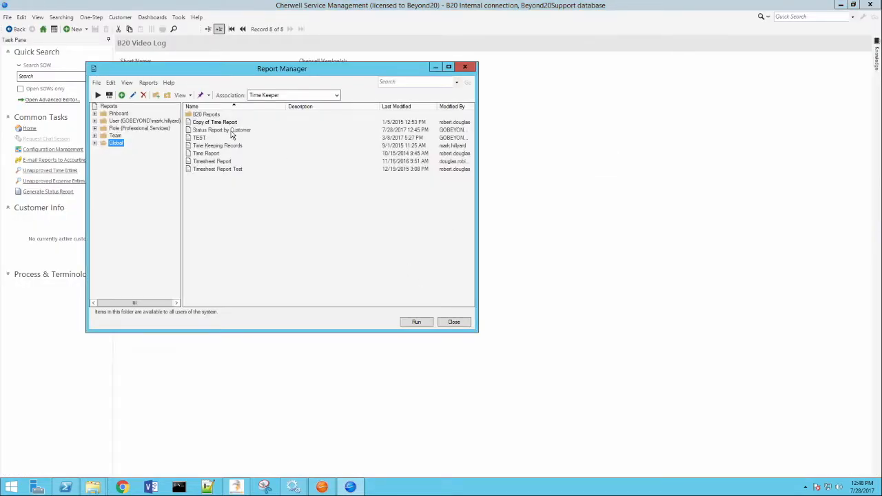
- Reopen the Select Project and Date Range query through the report's search group browser
{"action": "right_click", "coordinate": [220, 130]}
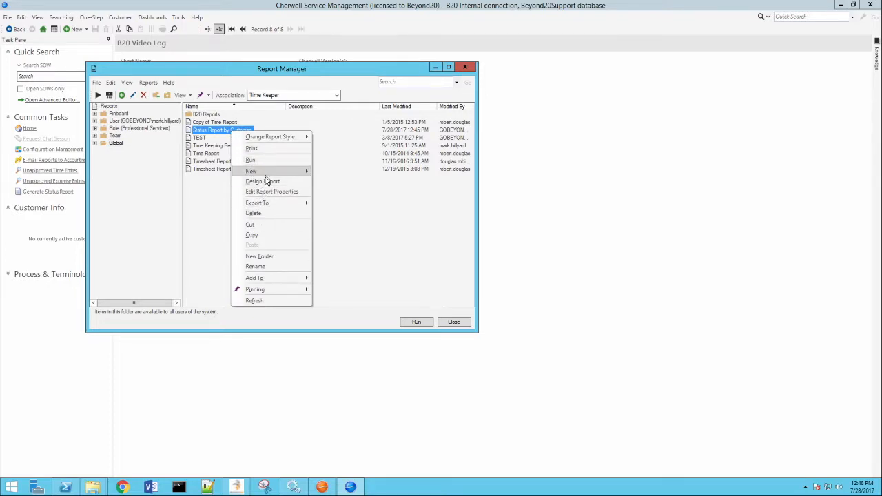
{"action": "left_click", "coordinate": [262, 182]}
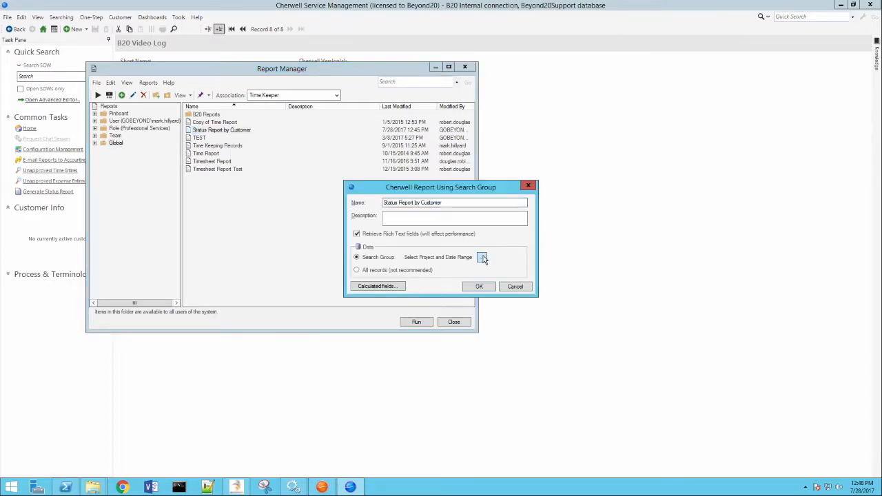
{"action": "left_click", "coordinate": [482, 258]}
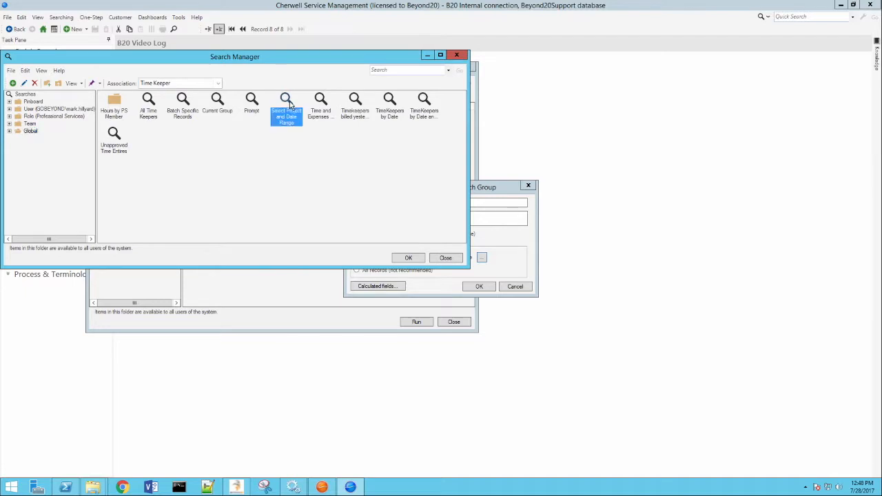
{"action": "double_click", "coordinate": [286, 103]}
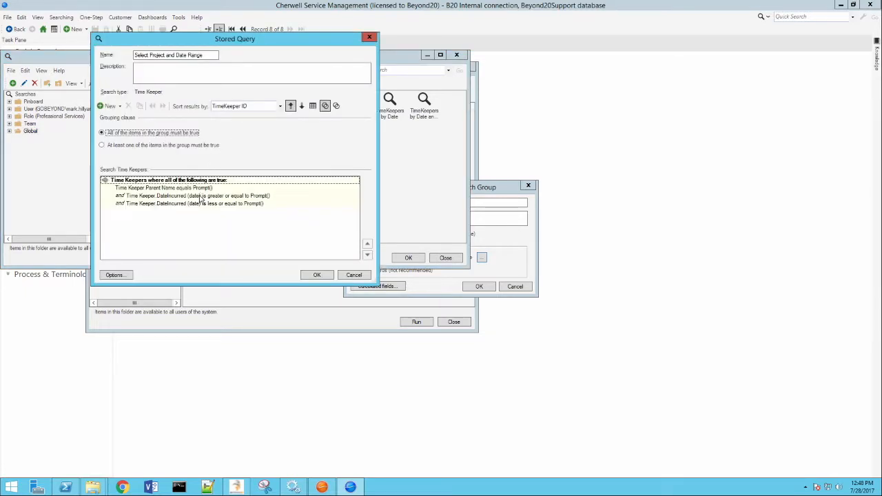
- Choose Expressions as the value source for the DateIncurred greater-or-equal clause
{"action": "left_click", "coordinate": [195, 196]}
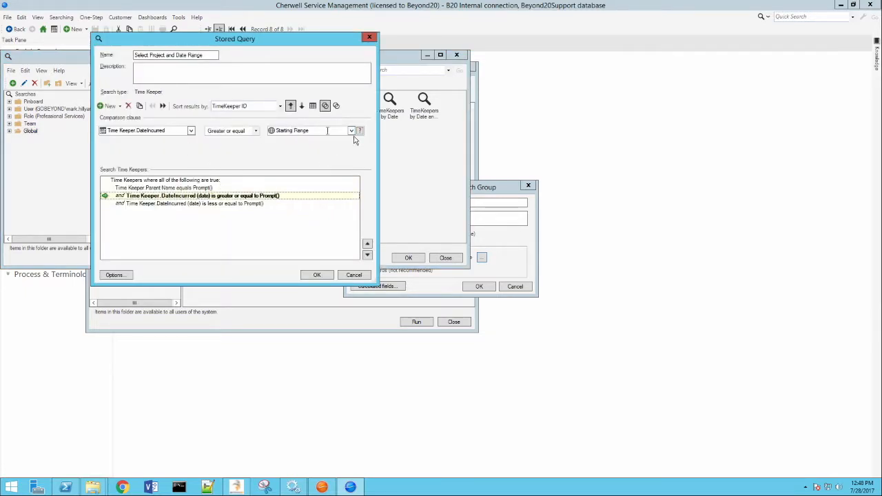
{"action": "left_click", "coordinate": [352, 130]}
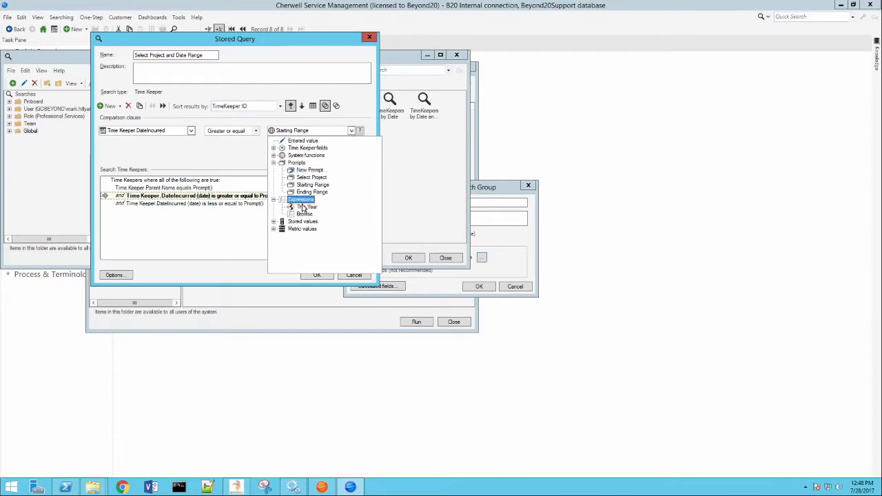
{"action": "left_click", "coordinate": [303, 214]}
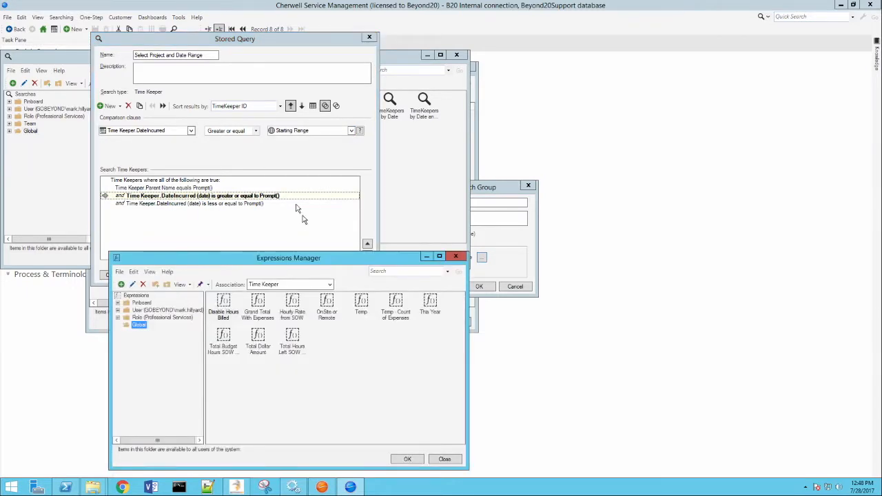
{"action": "mouse_move", "coordinate": [173, 342]}
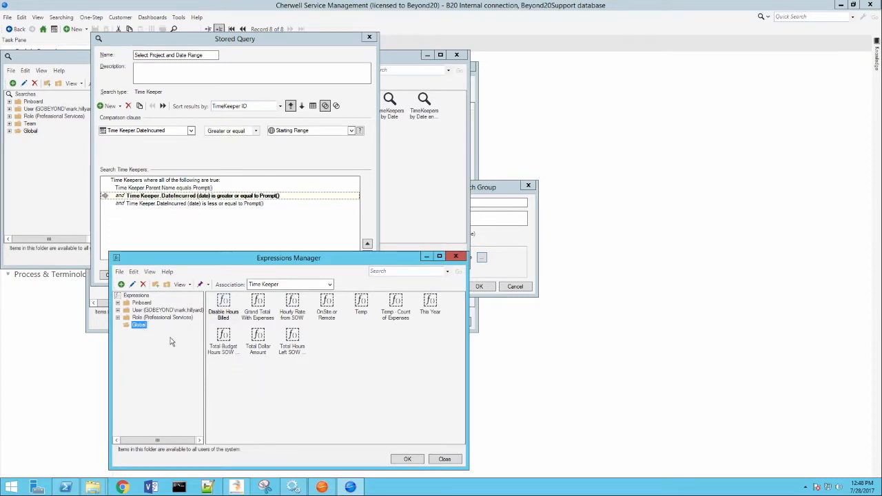
{"action": "mouse_move", "coordinate": [320, 386]}
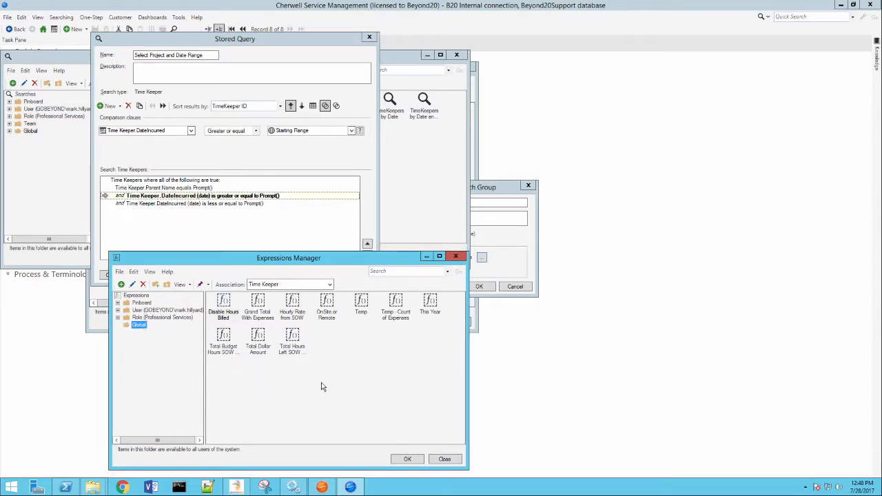
{"action": "mouse_move", "coordinate": [353, 373]}
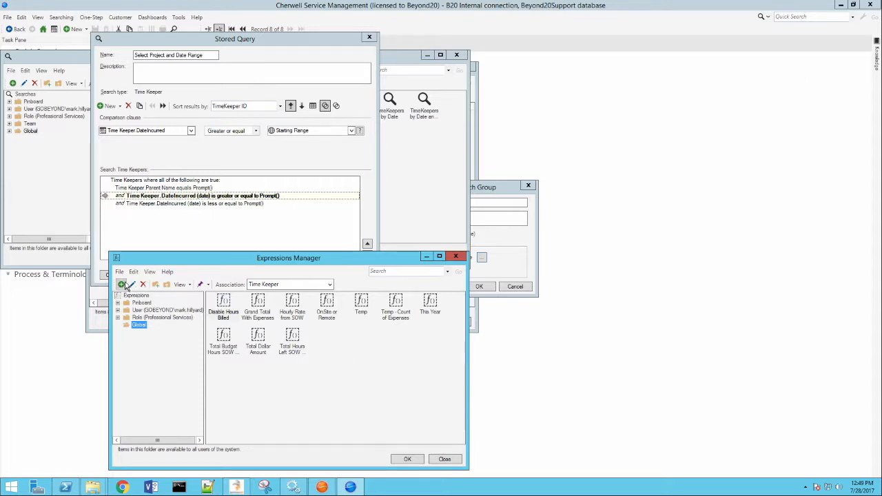
- Start a new Date/Time expression: CurrentDateTime, amount -6, units Months
{"action": "left_click", "coordinate": [121, 284]}
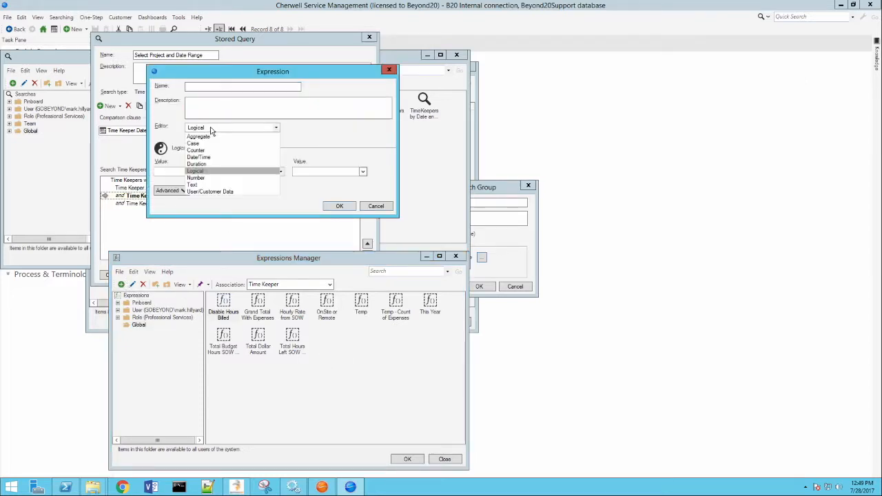
{"action": "left_click", "coordinate": [198, 157]}
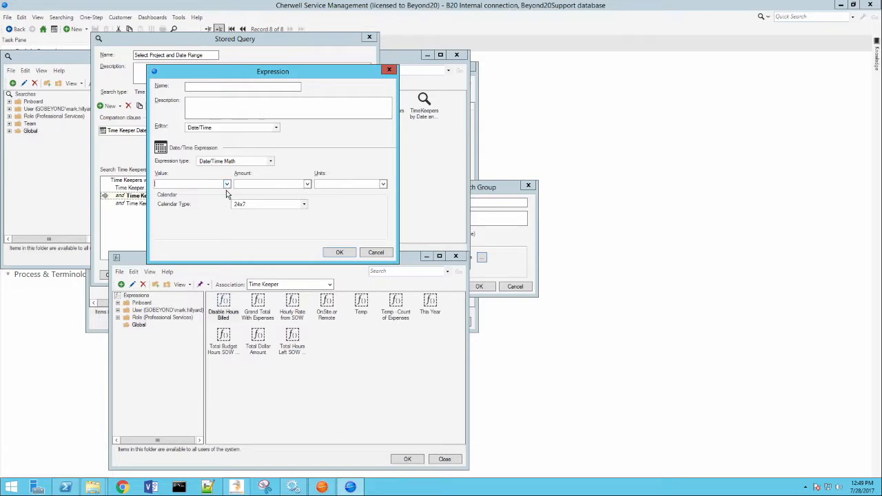
{"action": "left_click", "coordinate": [226, 185]}
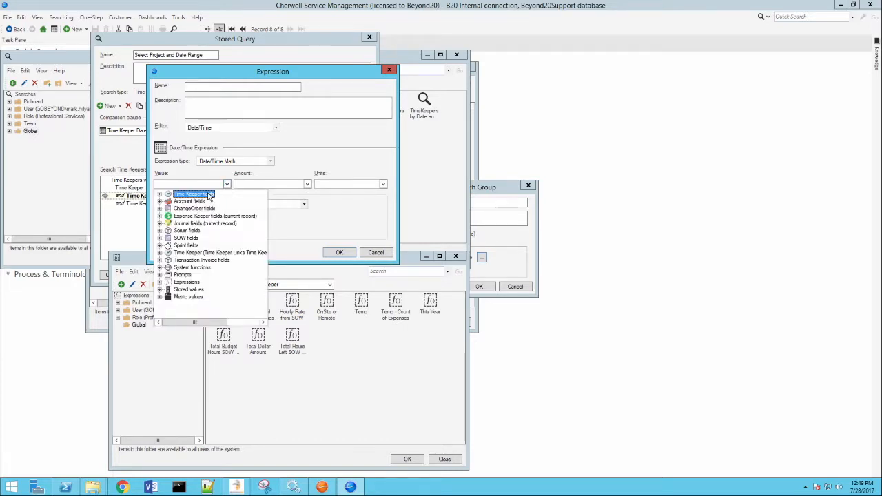
{"action": "mouse_move", "coordinate": [193, 273]}
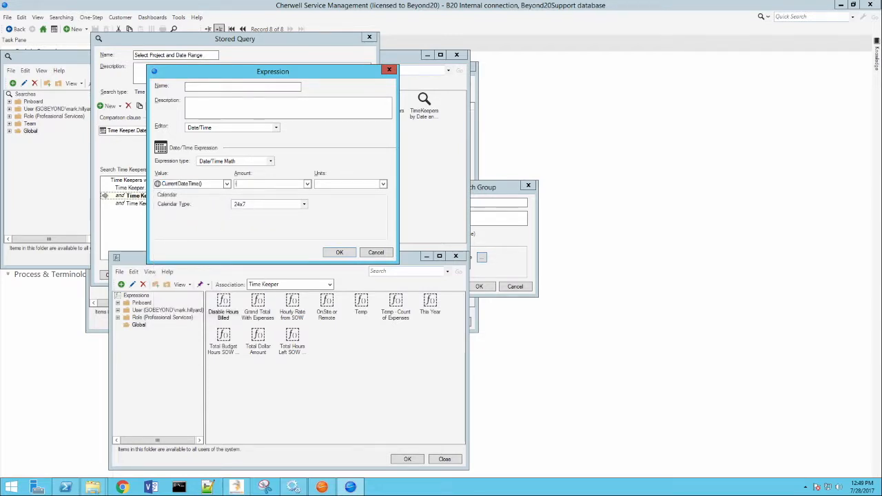
{"action": "left_click", "coordinate": [383, 183]}
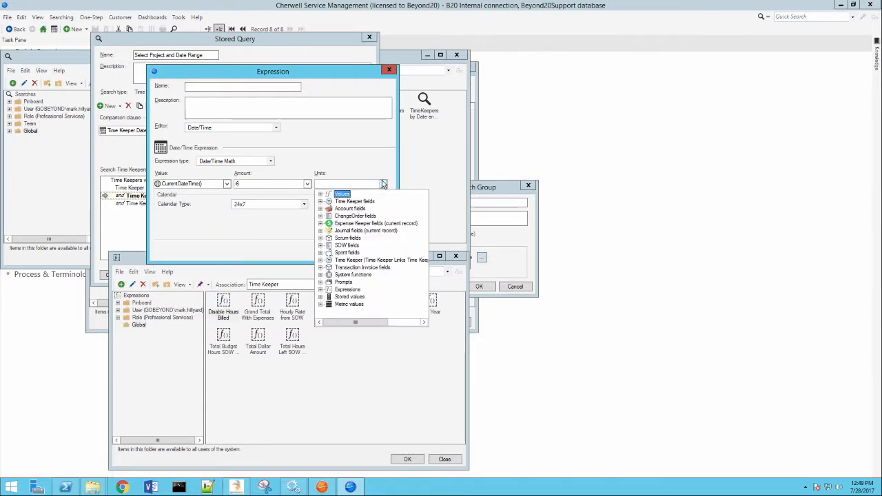
{"action": "left_click", "coordinate": [323, 193]}
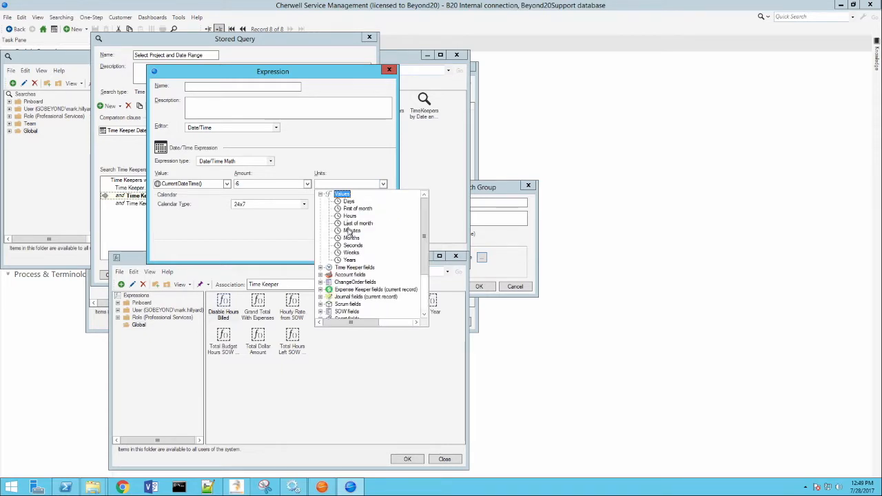
{"action": "left_click", "coordinate": [351, 237]}
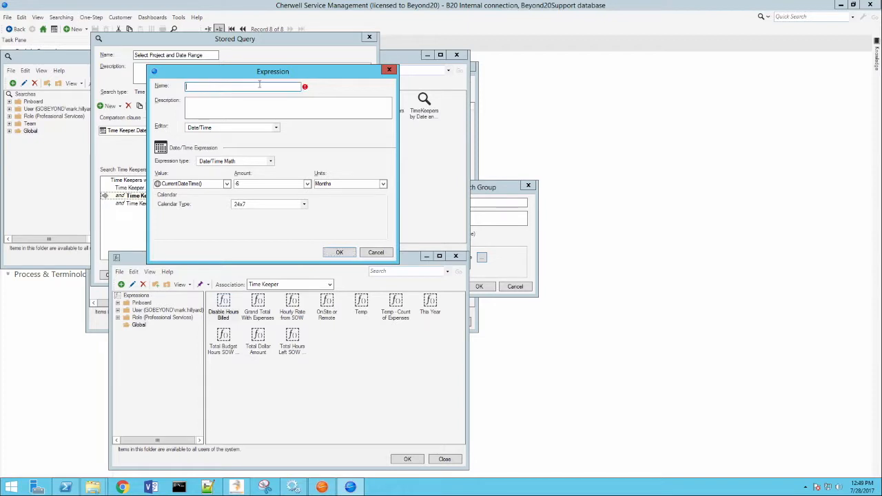
- Name the expression 'Six Months Ago' and save it
{"action": "type", "text": "Six Month"}
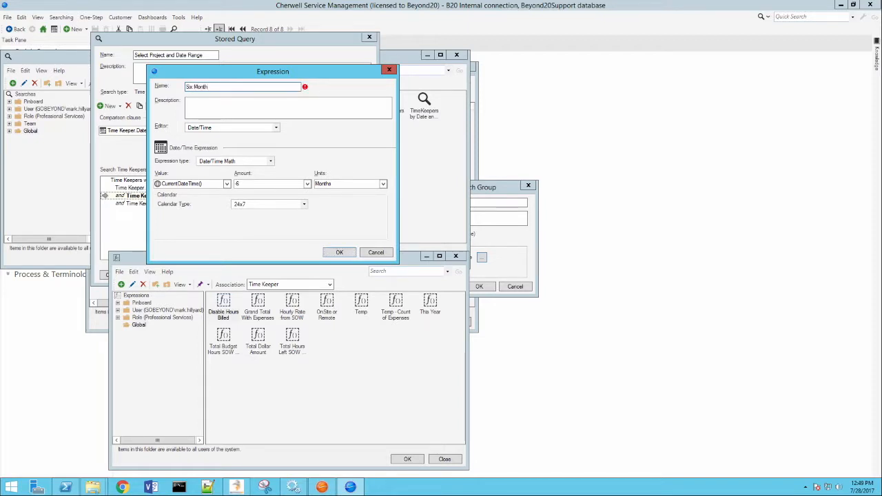
{"action": "type", "text": "s Ago"}
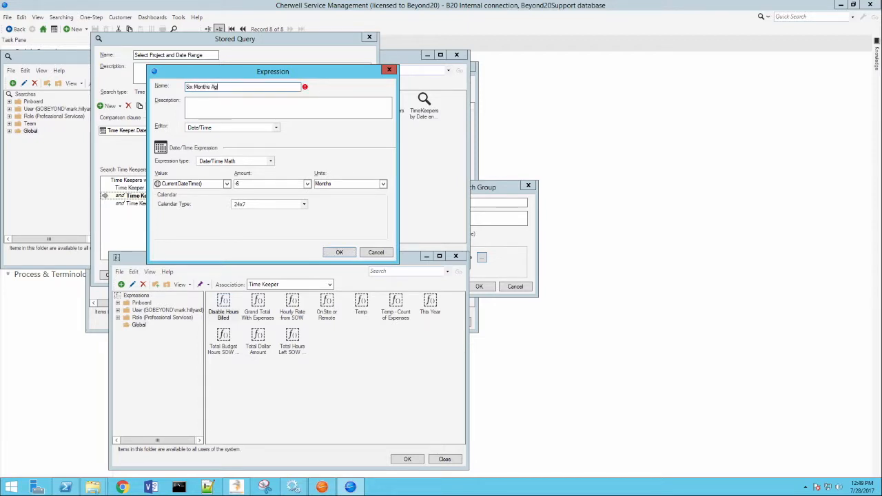
{"action": "left_click", "coordinate": [339, 253]}
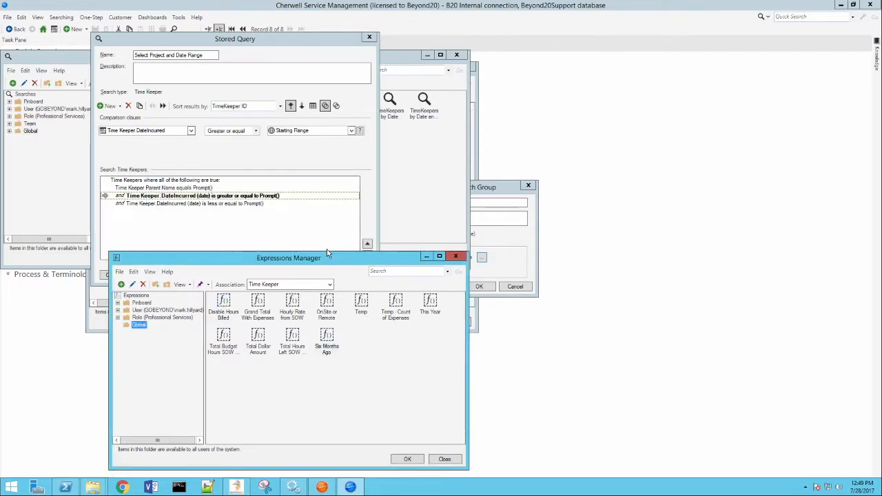
{"action": "mouse_move", "coordinate": [372, 357]}
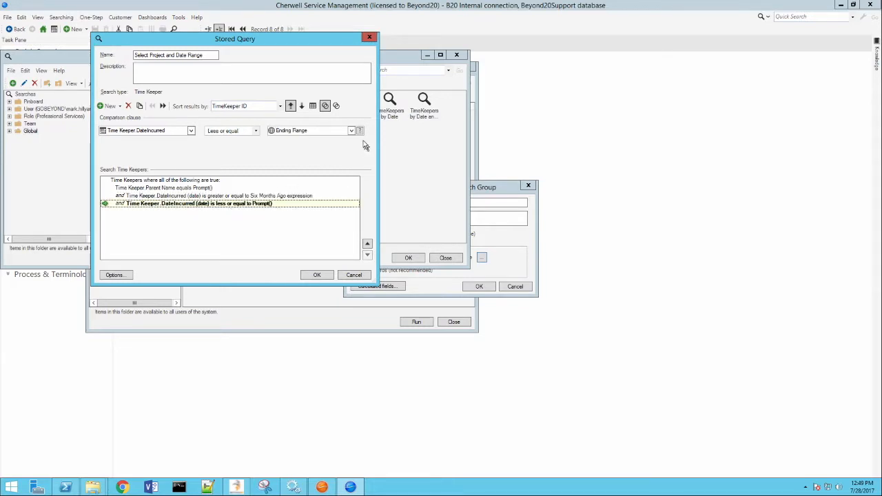
- Set the less-or-equal clause value to CurrentDateTime so the range ends now
{"action": "left_click", "coordinate": [351, 131]}
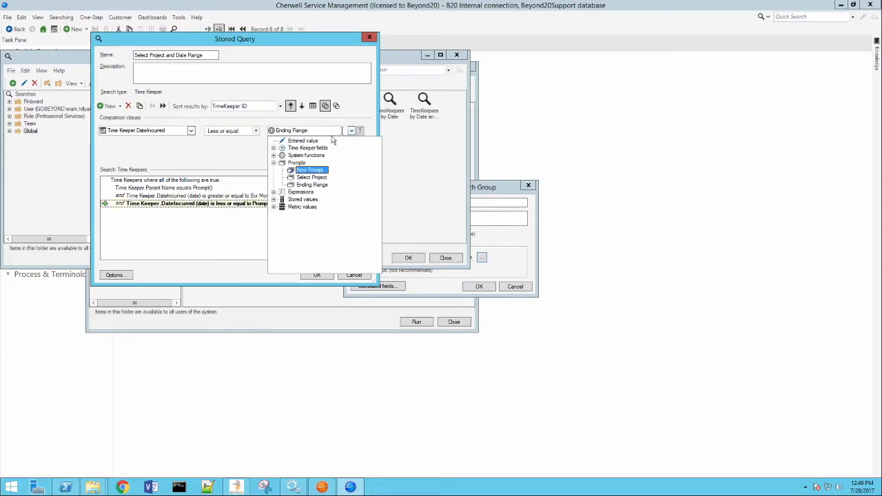
{"action": "mouse_move", "coordinate": [297, 185]}
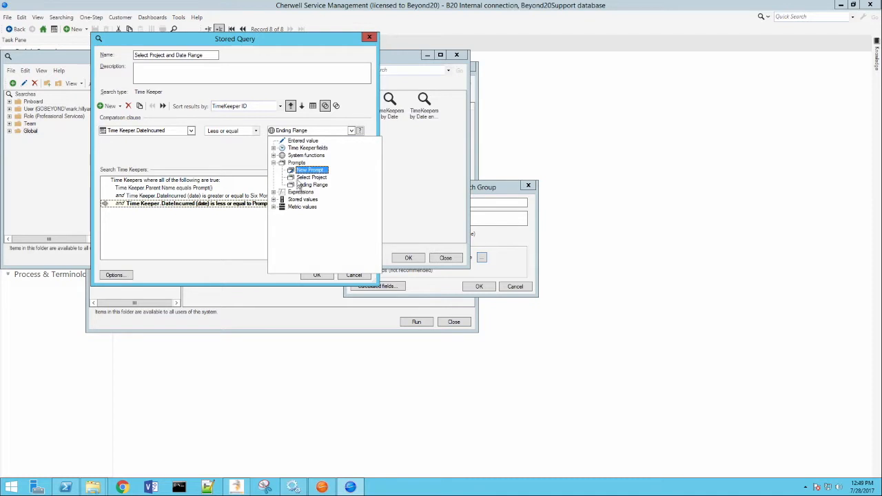
{"action": "left_click", "coordinate": [306, 154]}
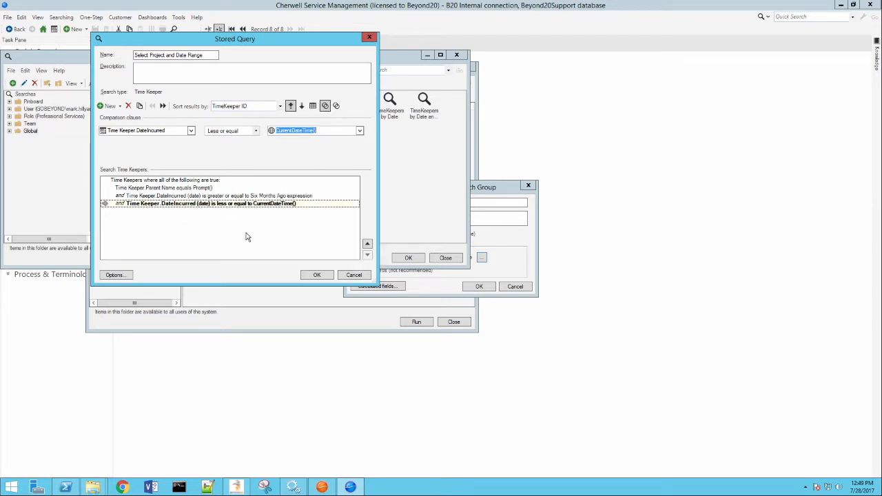
{"action": "mouse_move", "coordinate": [248, 211]}
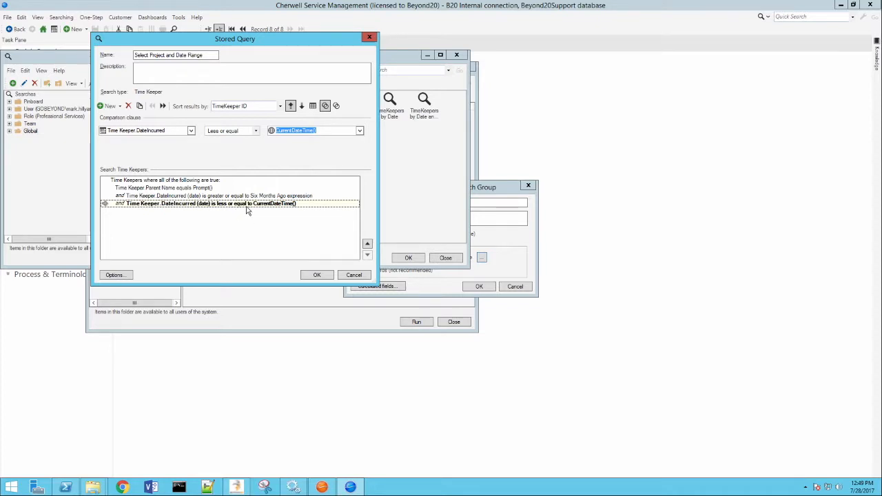